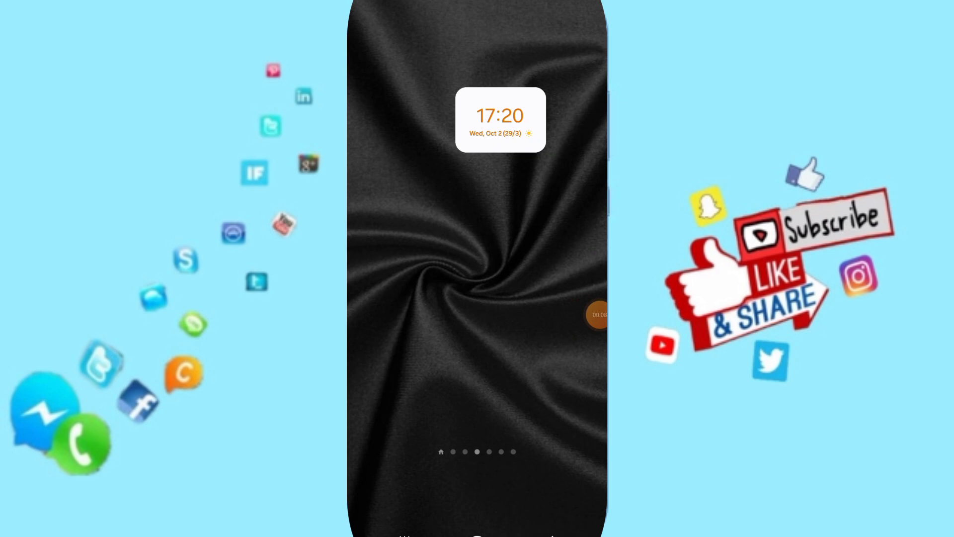
Step: Launch the Settings app from the home screen's app drawer
{"action": "scroll", "scroll_direction": "up", "scroll_amount": 3}
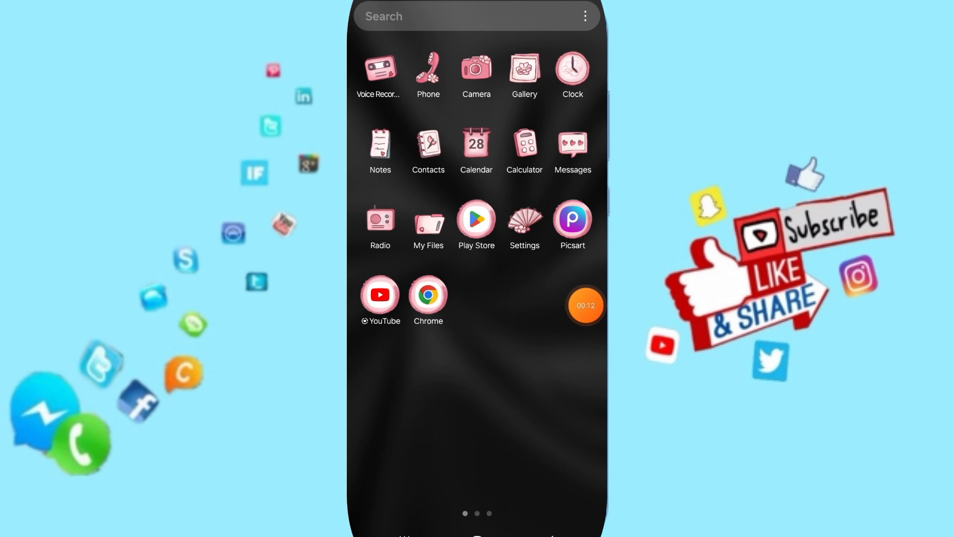
{"action": "left_click", "coordinate": [524, 217]}
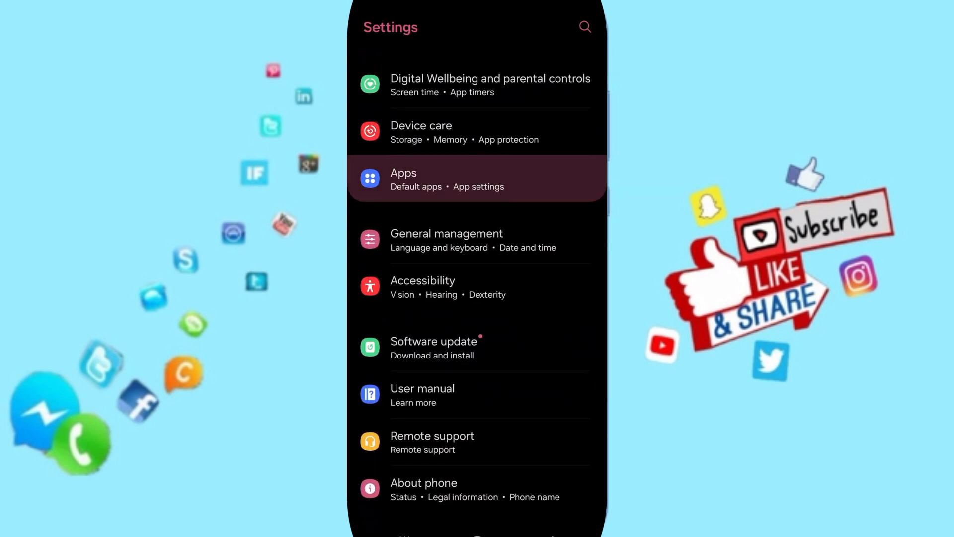
Step: Search installed apps for 'plat' and open Plato's app info page
{"action": "left_click", "coordinate": [477, 179]}
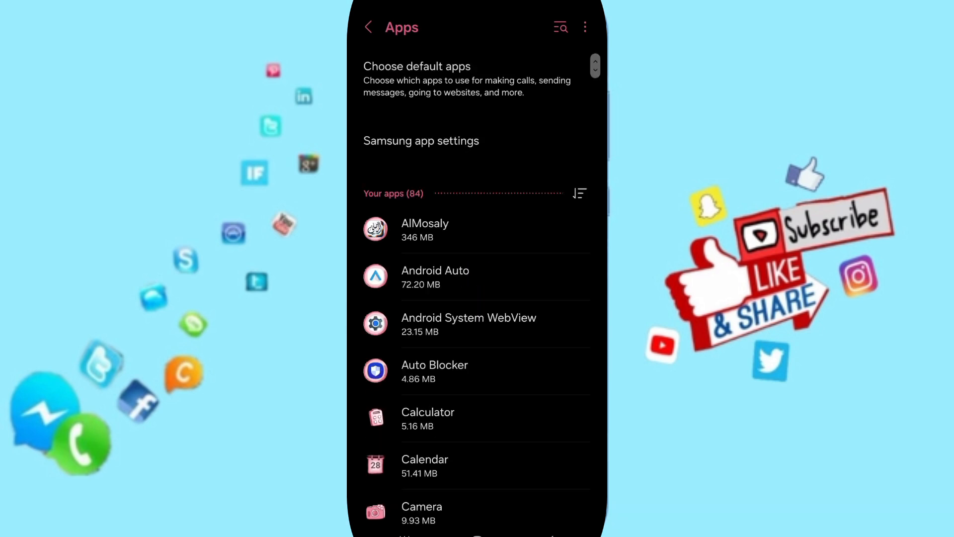
{"action": "left_click", "coordinate": [559, 27]}
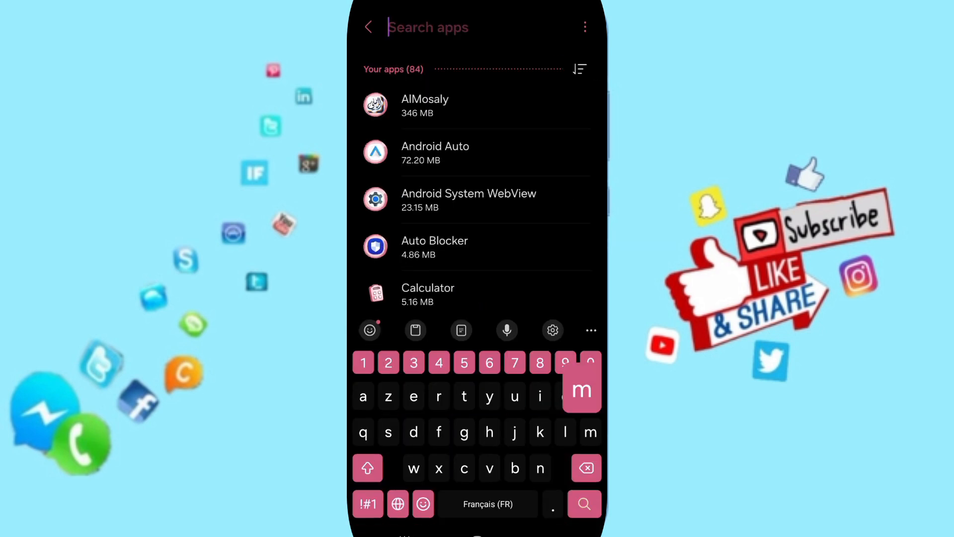
{"action": "type", "text": "plato"}
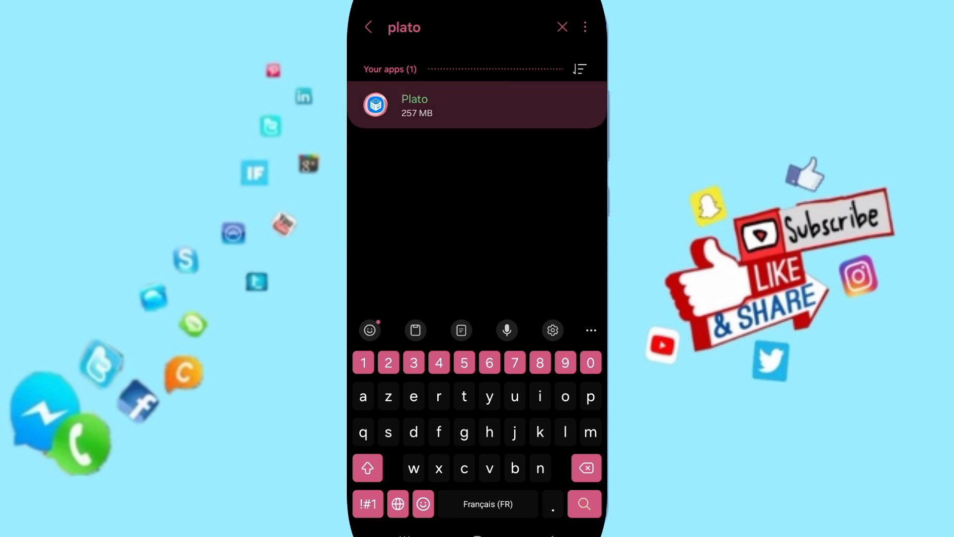
{"action": "left_click", "coordinate": [477, 104]}
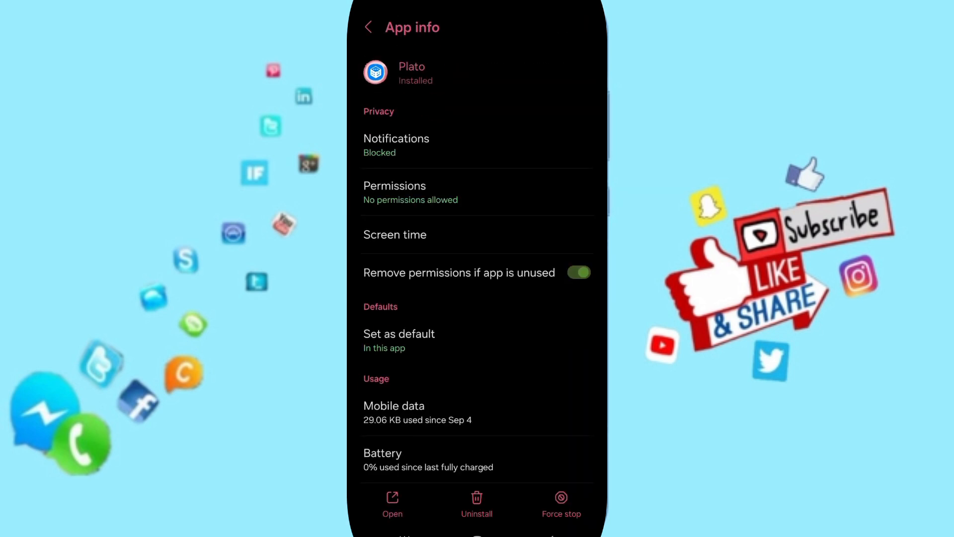
Step: Force-stop Plato, confirm with OK, then view its Storage details page
{"action": "scroll", "scroll_direction": "up", "scroll_amount": 3}
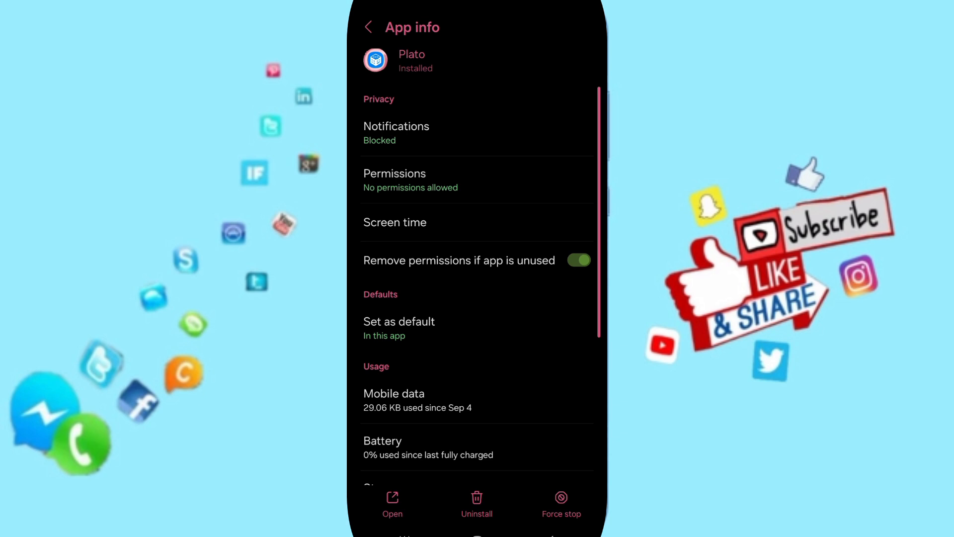
{"action": "left_click", "coordinate": [560, 502]}
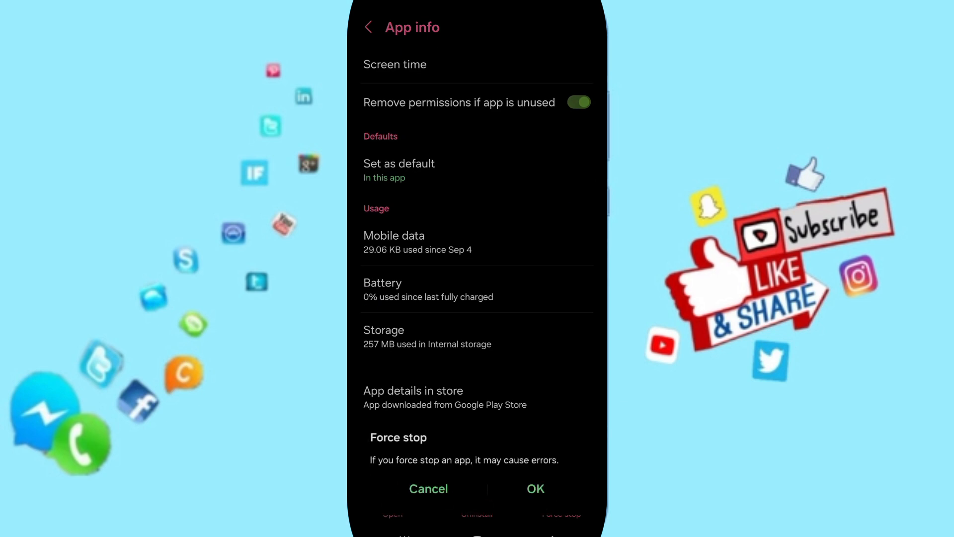
{"action": "left_click", "coordinate": [427, 488]}
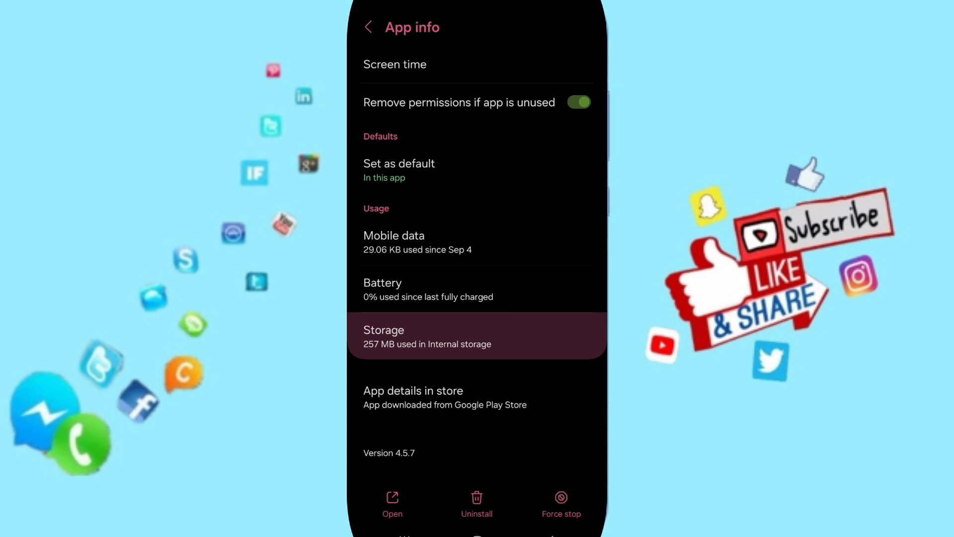
{"action": "left_click", "coordinate": [477, 336]}
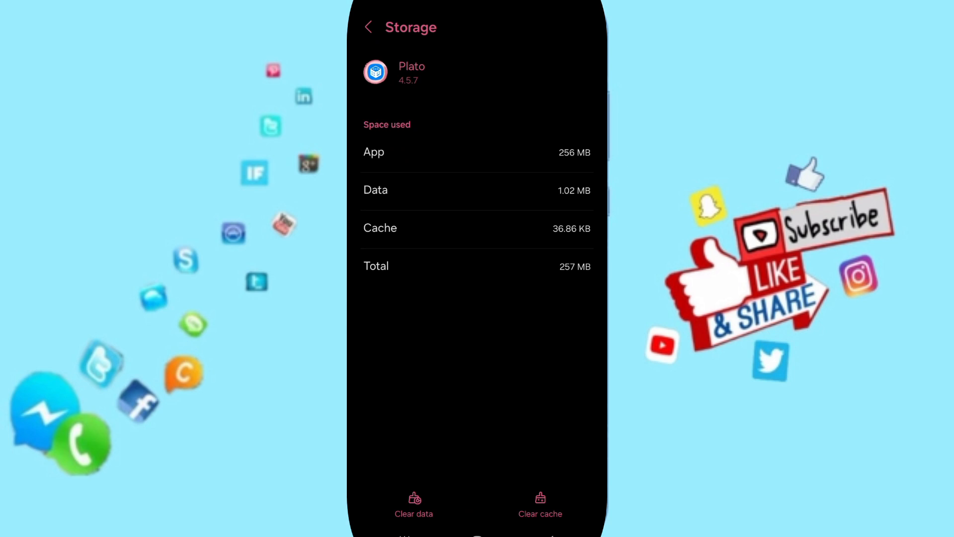
Step: Request clearing Plato's 1.02 MB app data, bringing up the permanent-deletion warning
{"action": "left_click", "coordinate": [413, 505]}
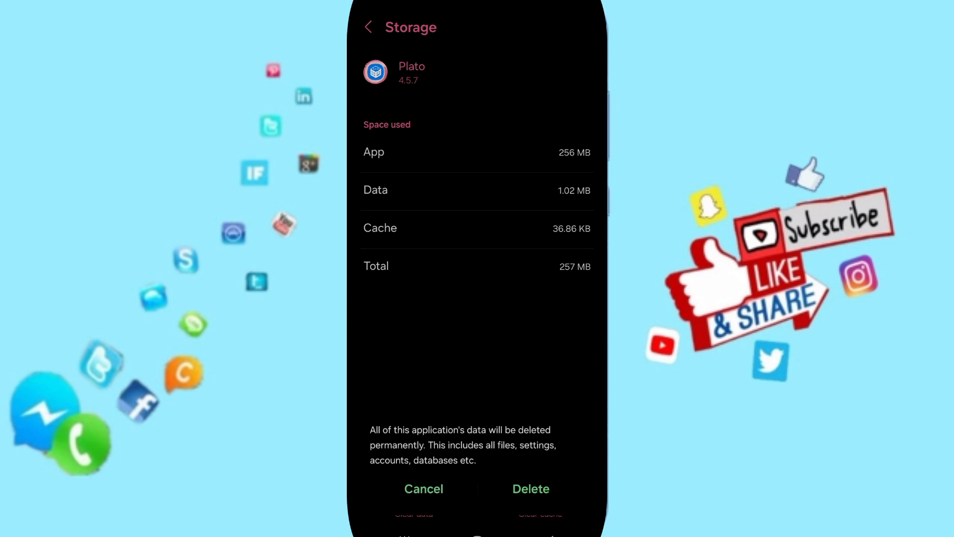